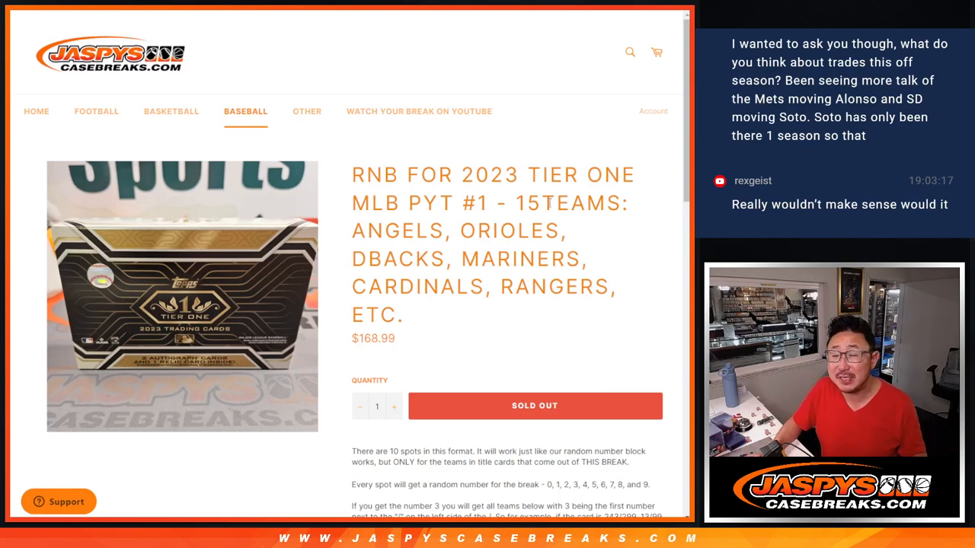
mouse_move(536, 223)
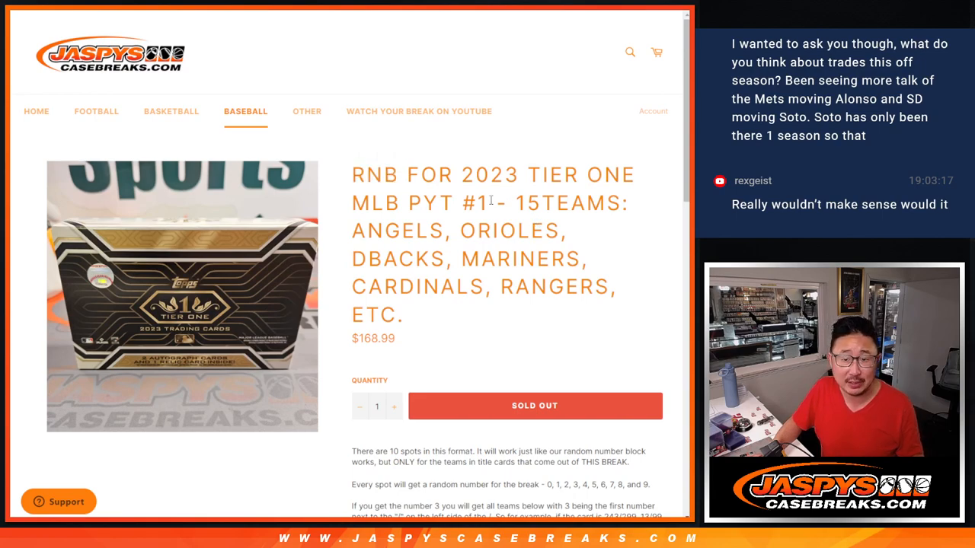
Randomize the pasted list of ten participant names with the Randomize button
scroll(down, 3)
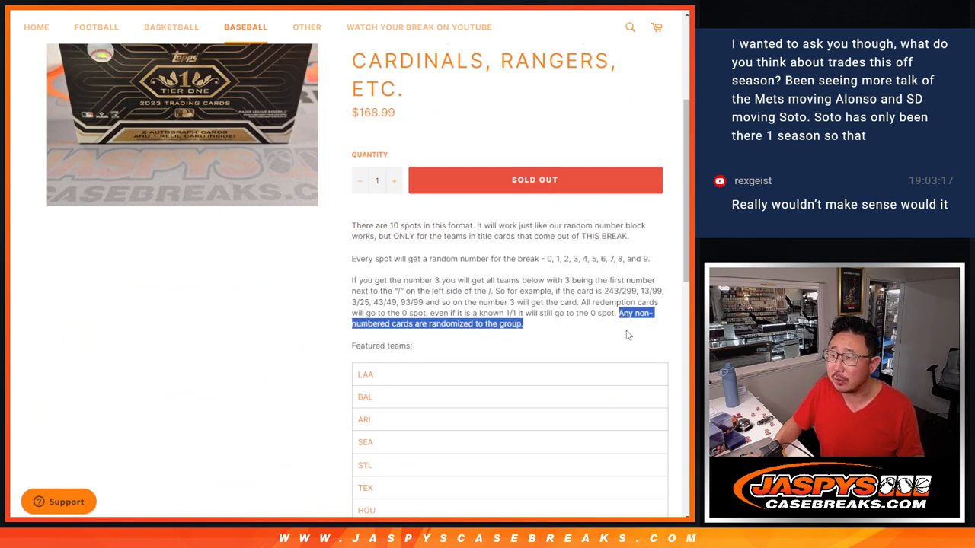
scroll(down, 3)
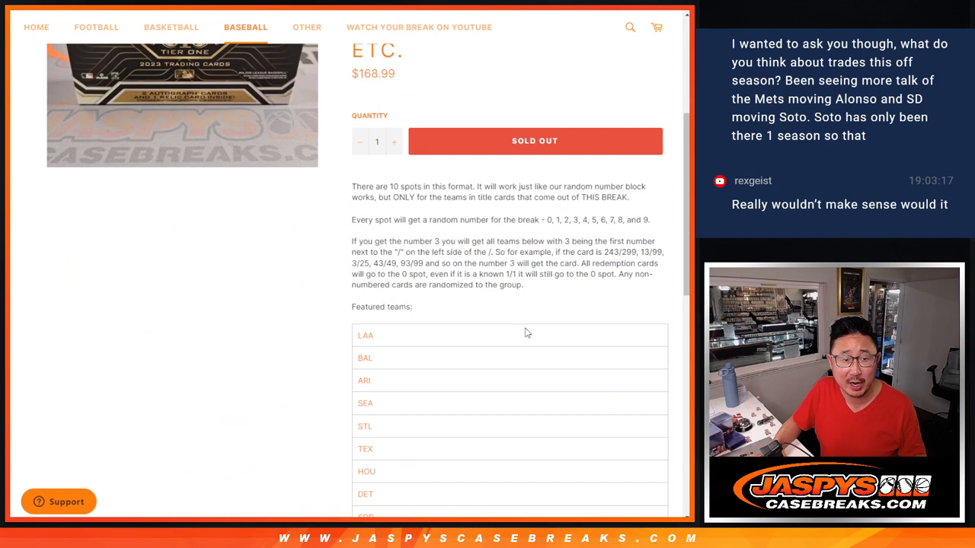
scroll(down, 3)
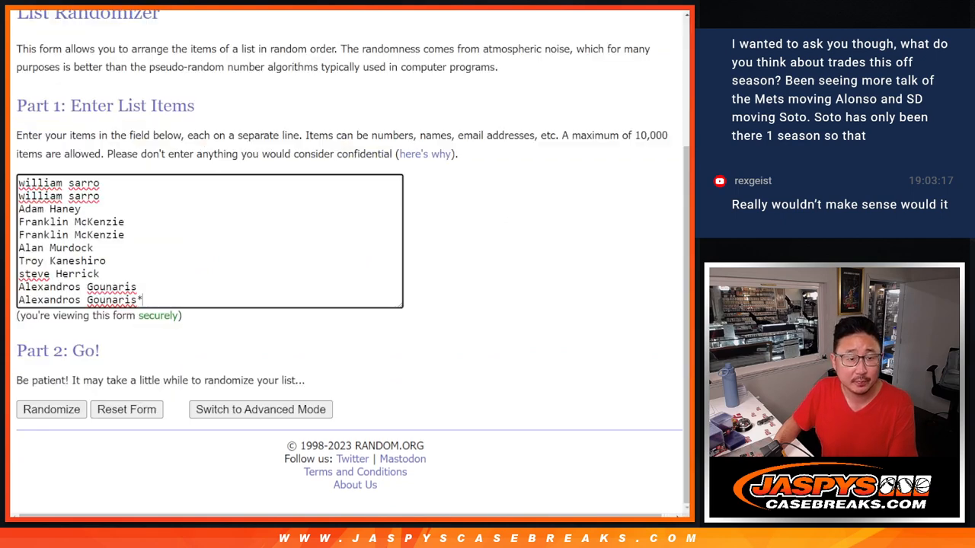
click(51, 410)
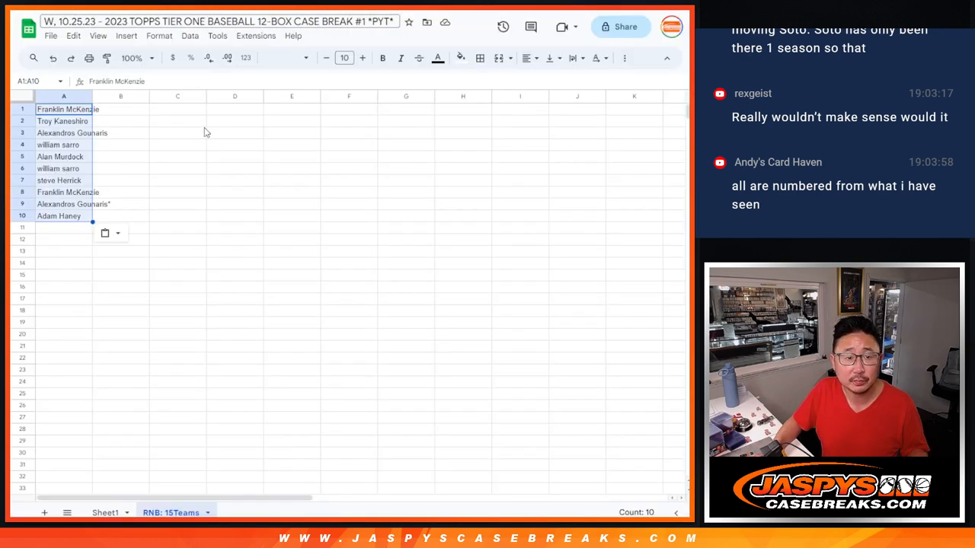
Set the name-number table to Spectral font, sort rows by column B and center the cells
click(286, 58)
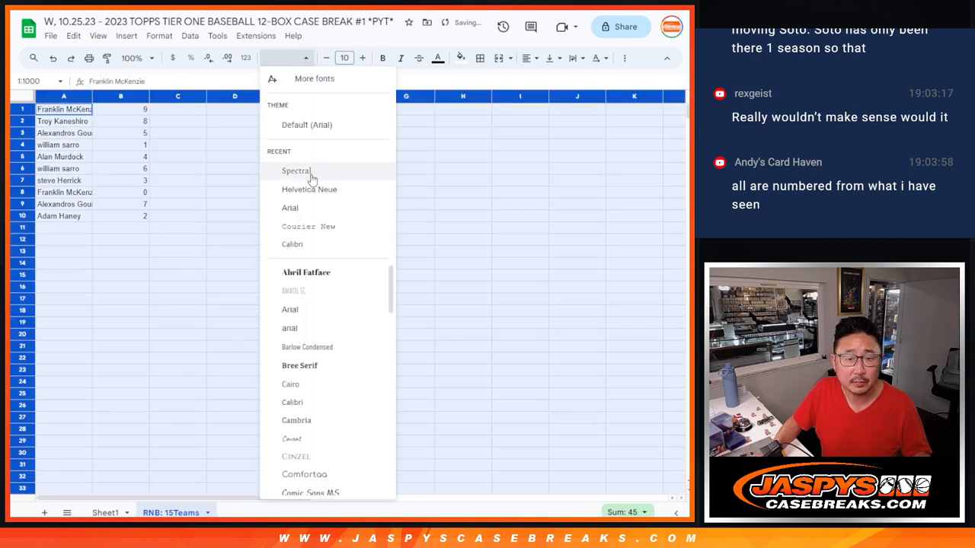
click(296, 171)
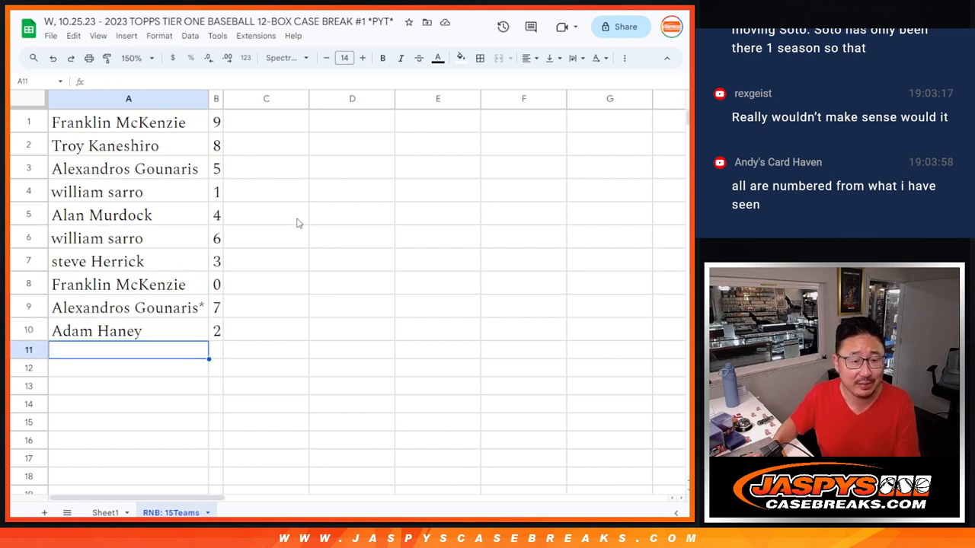
right_click(217, 98)
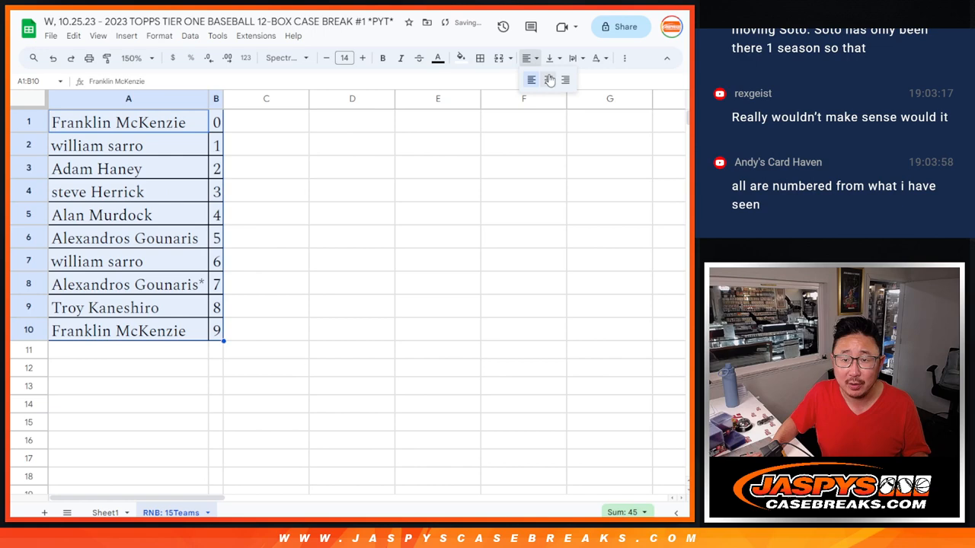
click(548, 79)
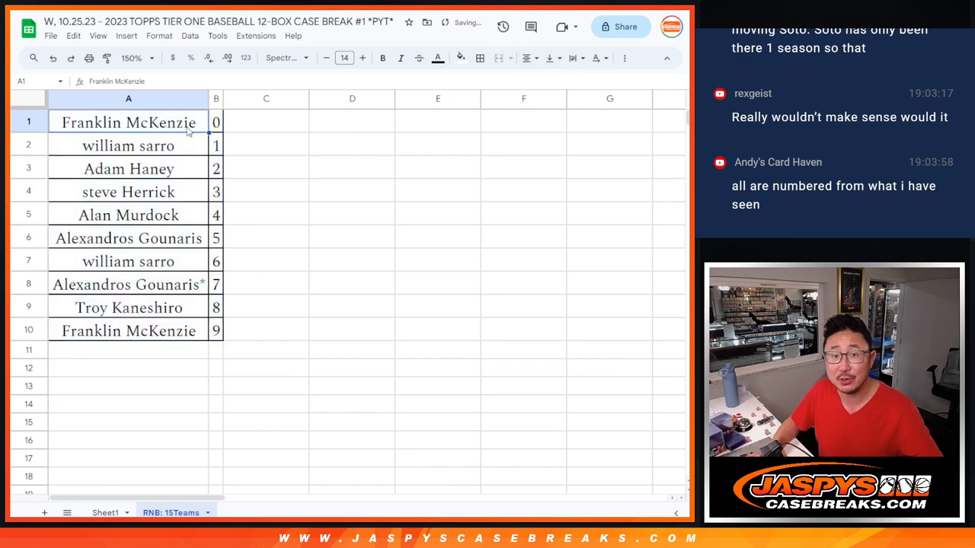